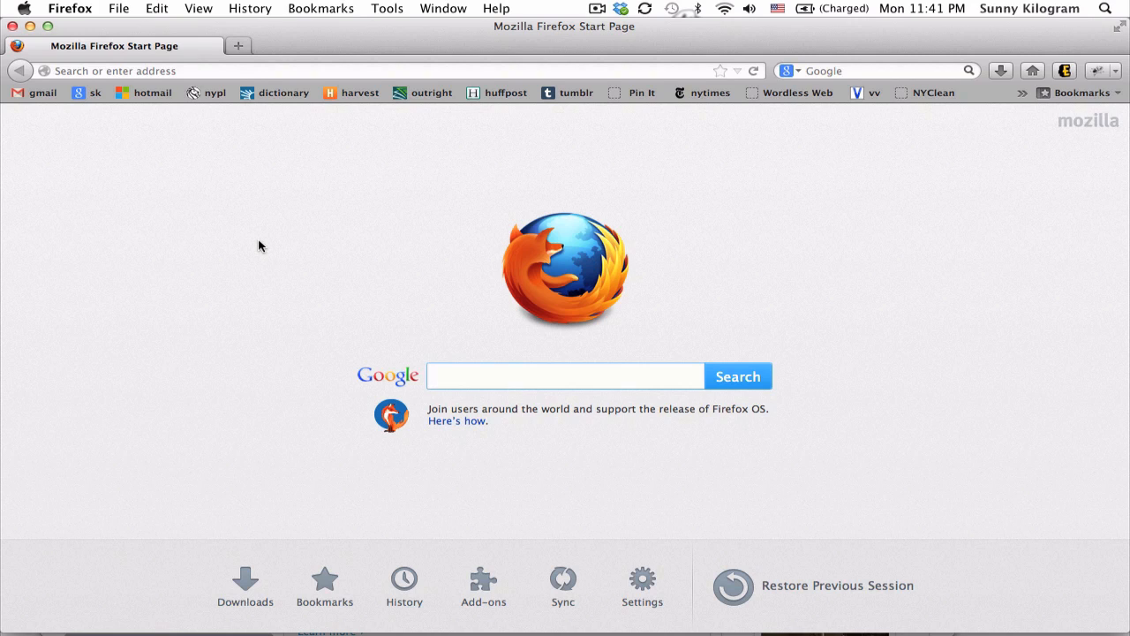
# Hide the Bookmarks Toolbar through View > Toolbars so only the address bar shows.
pyautogui.click(565, 377)
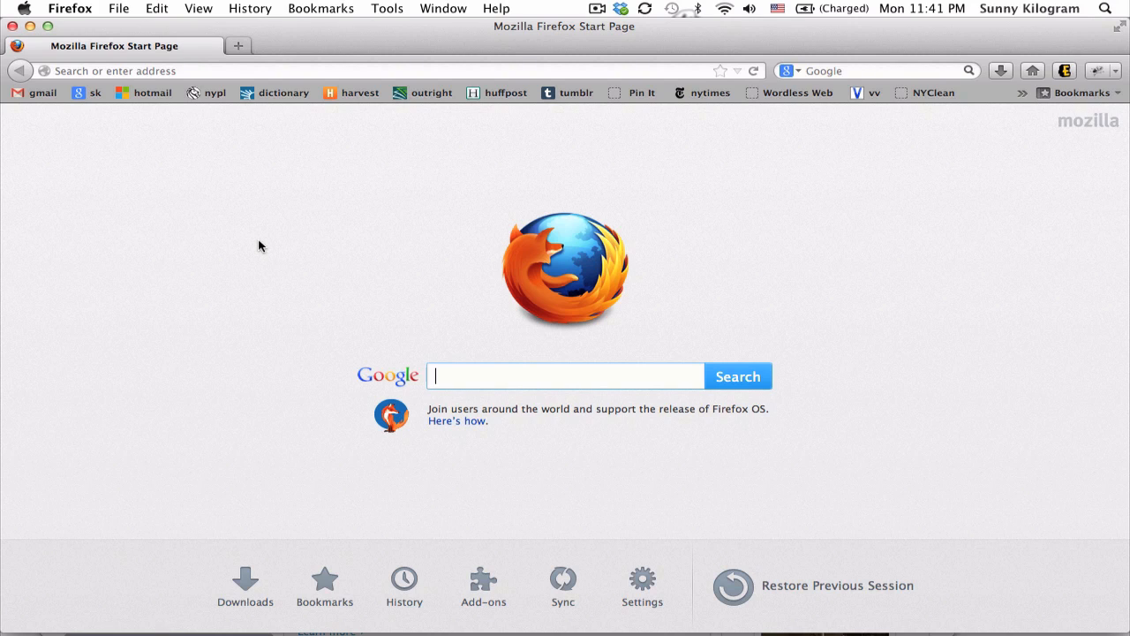
pyautogui.moveTo(283, 92)
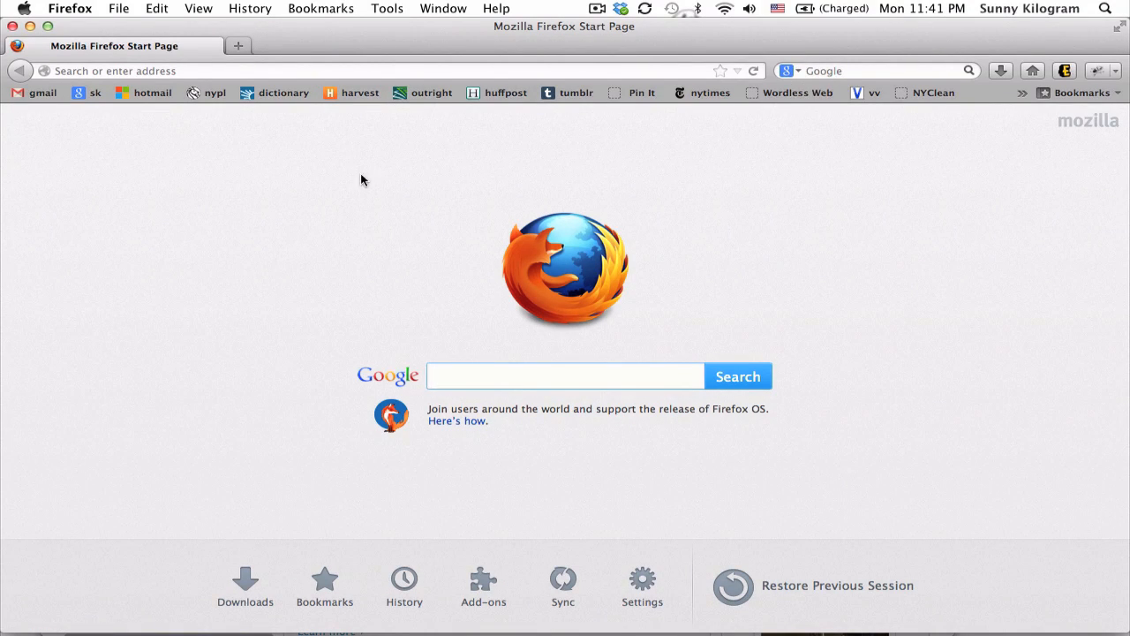
pyautogui.click(565, 375)
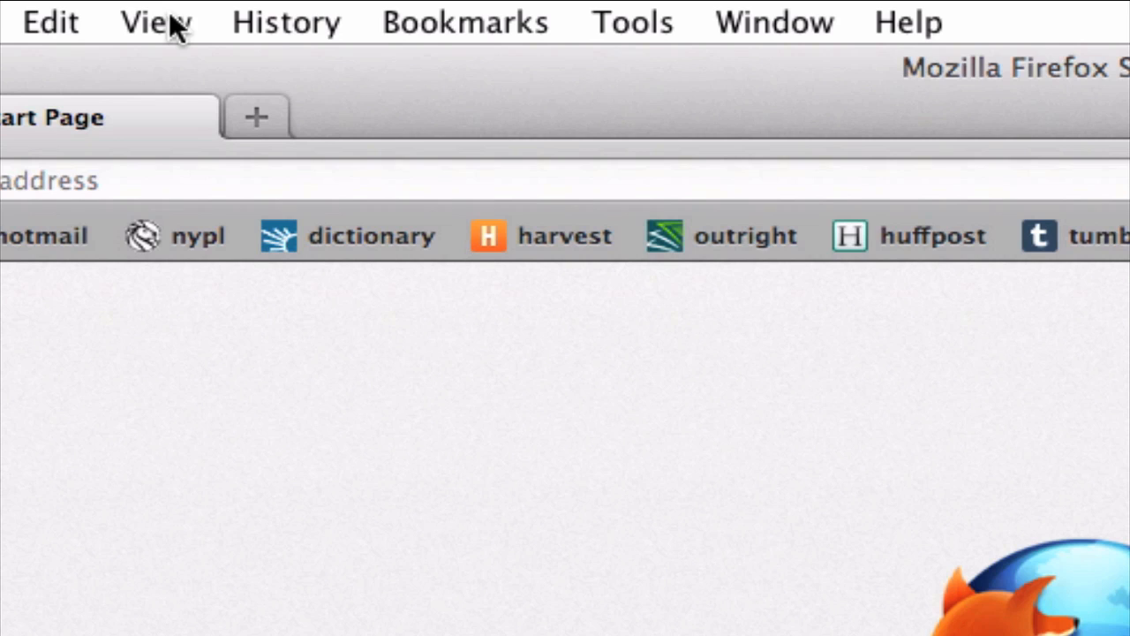
pyautogui.click(155, 22)
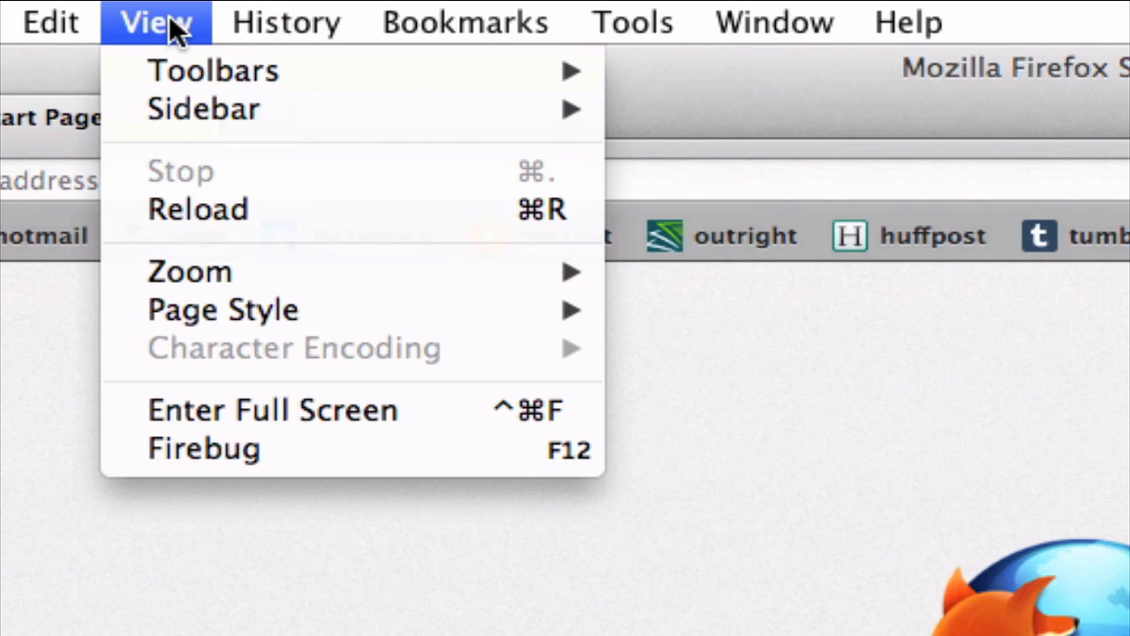
pyautogui.moveTo(212, 71)
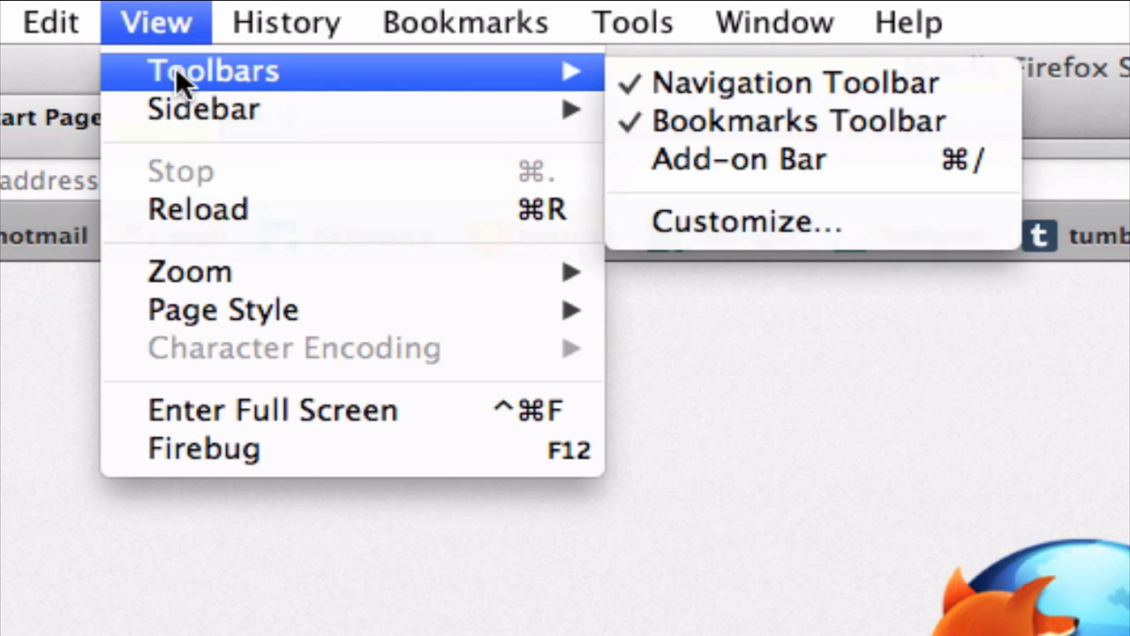
pyautogui.moveTo(428, 109)
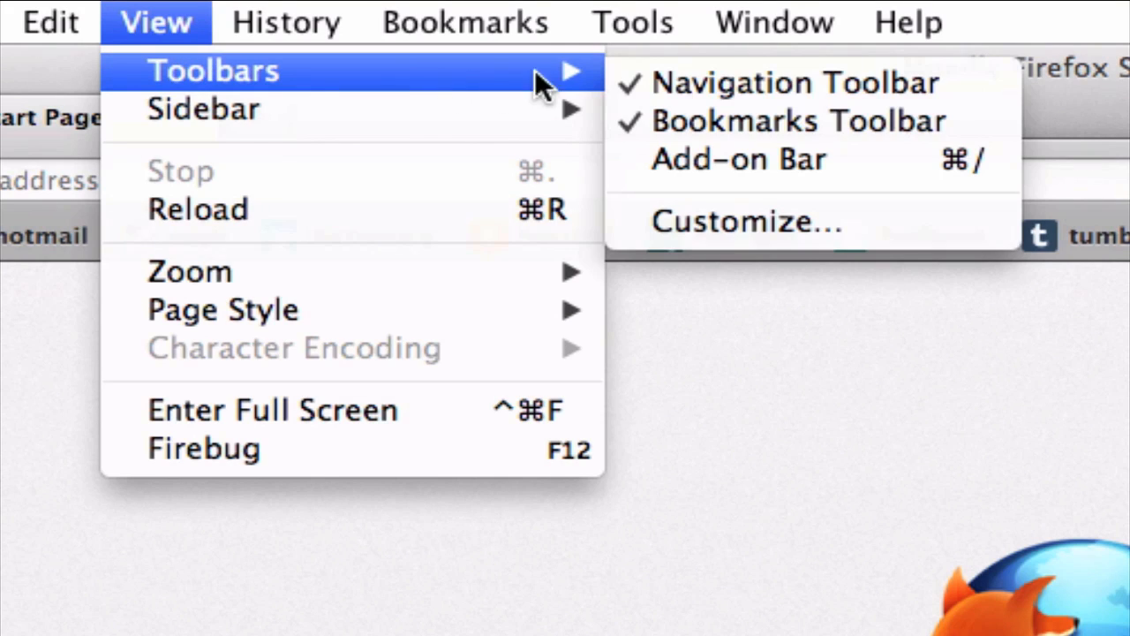
pyautogui.moveTo(724, 121)
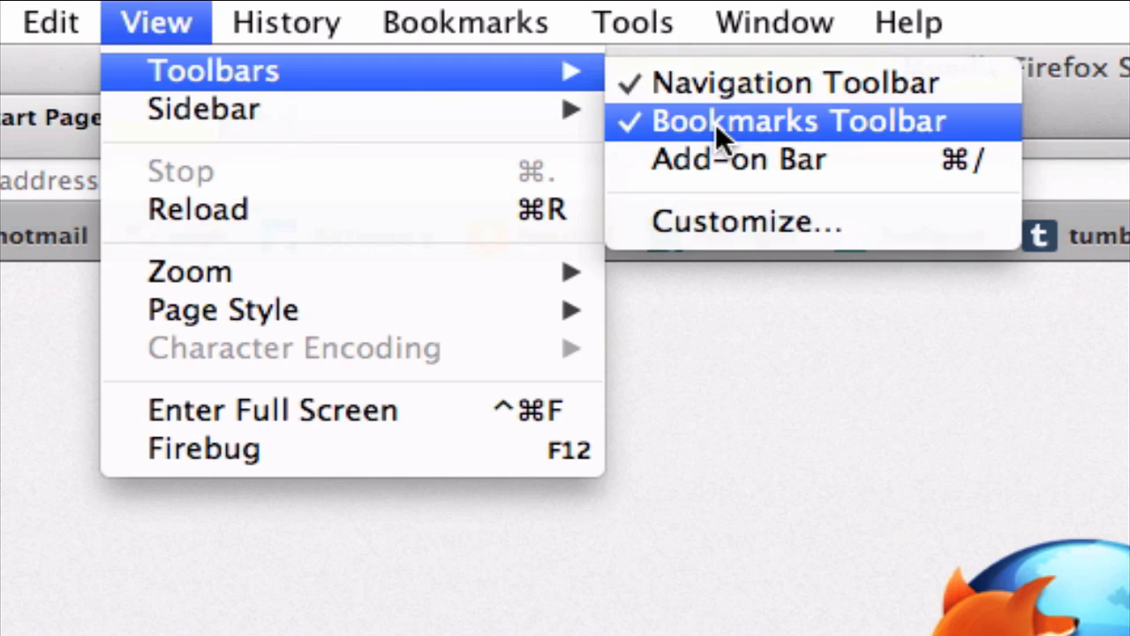
pyautogui.click(795, 121)
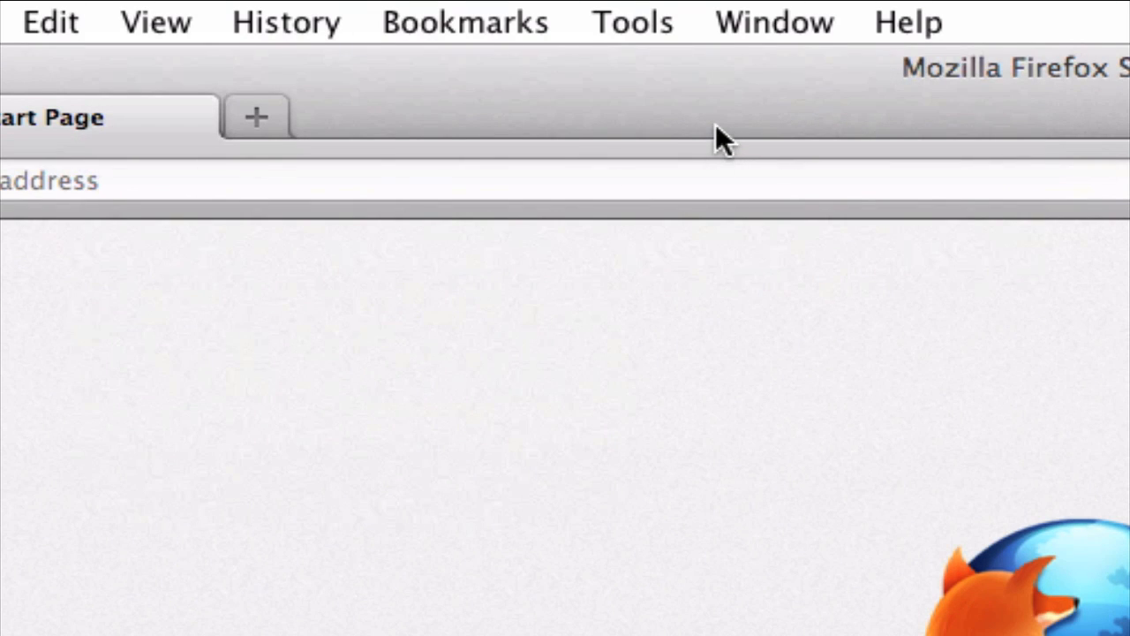